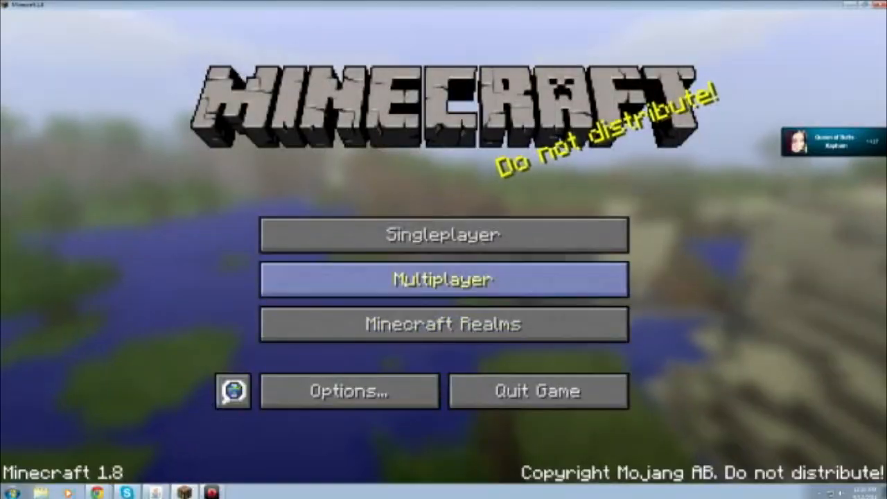
# - Open the Multiplayer server list from the title screen and connect to My server
pyautogui.click(443, 279)
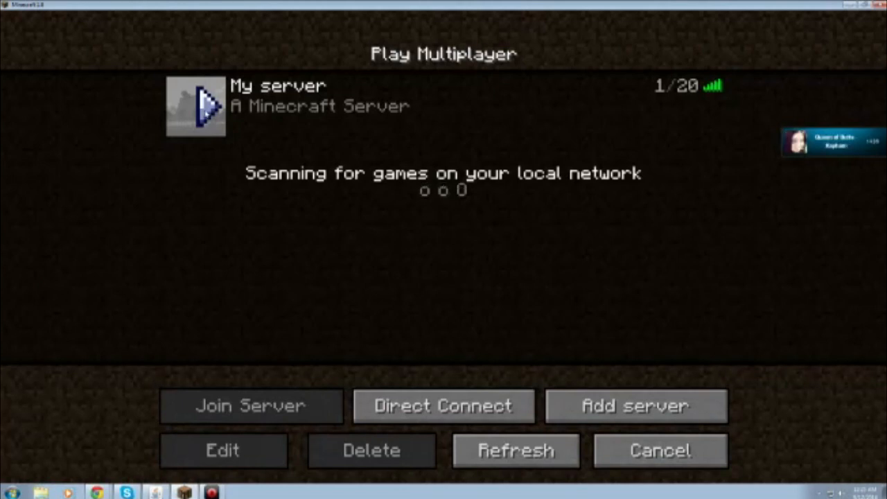
pyautogui.click(250, 405)
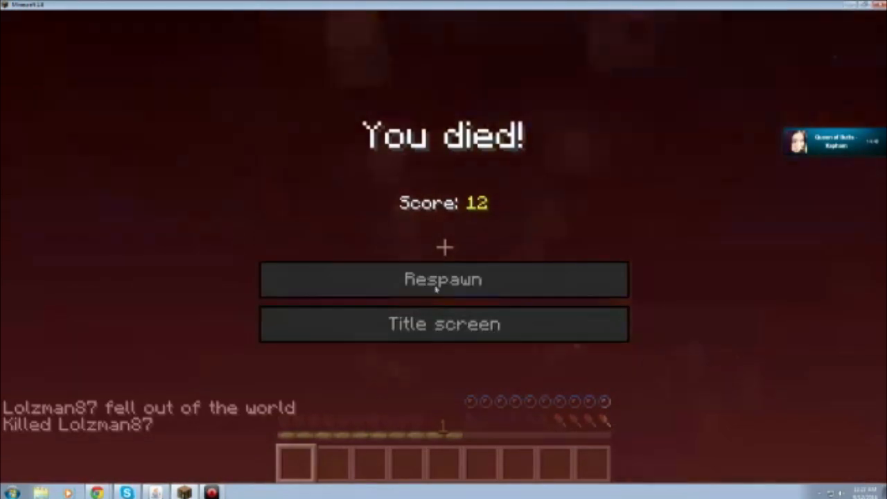
# - Respawn from the death screen after falling out of the world
pyautogui.click(444, 279)
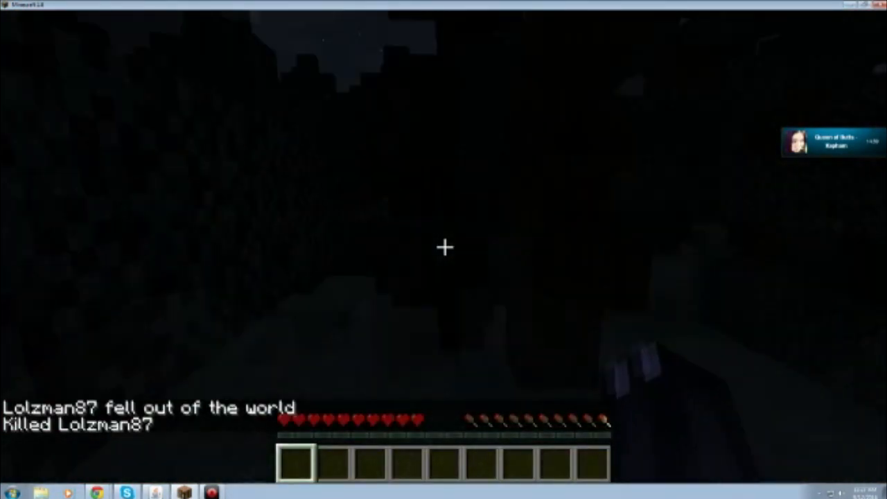